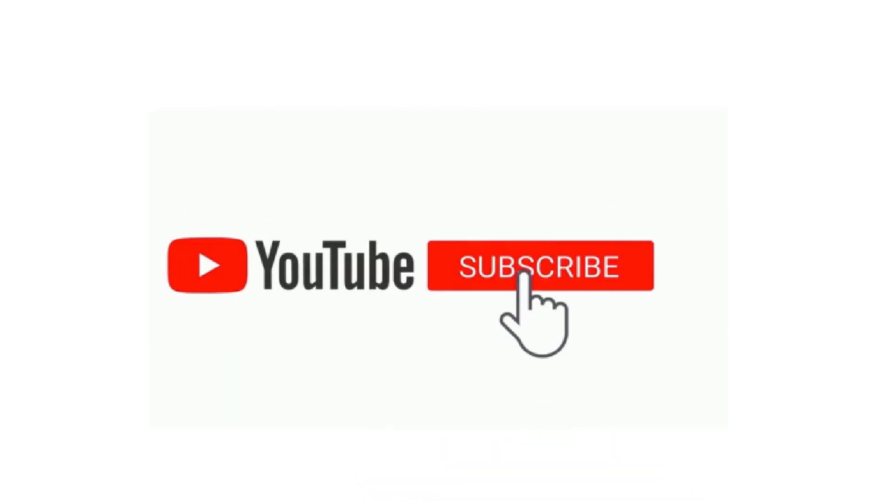
# Step: Click the red SUBSCRIBE button so it turns grey and reads SUBSCRIBED, then ring the bell
pyautogui.click(538, 266)
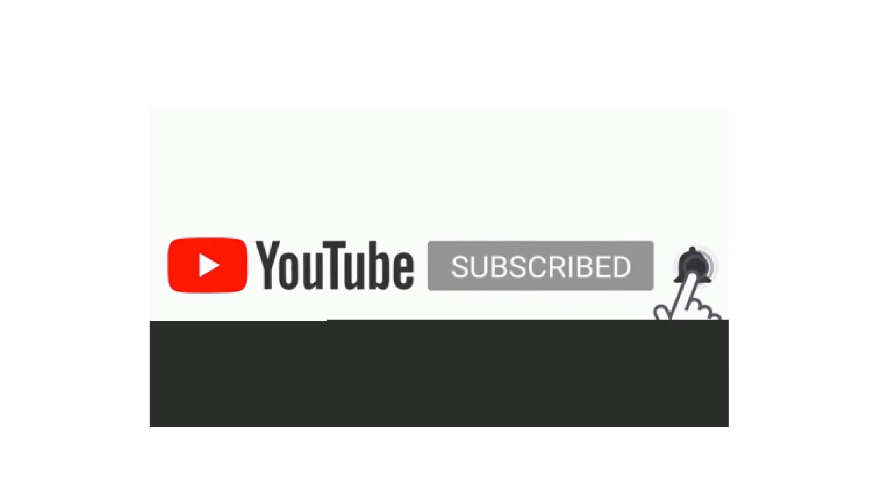